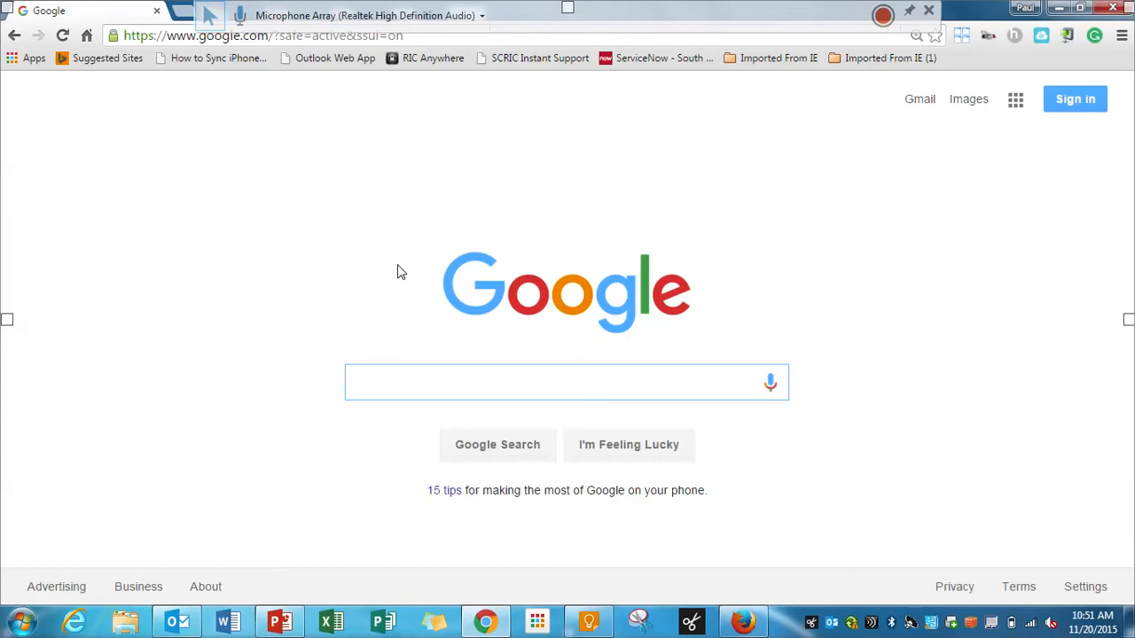
mouse_move(401, 256)
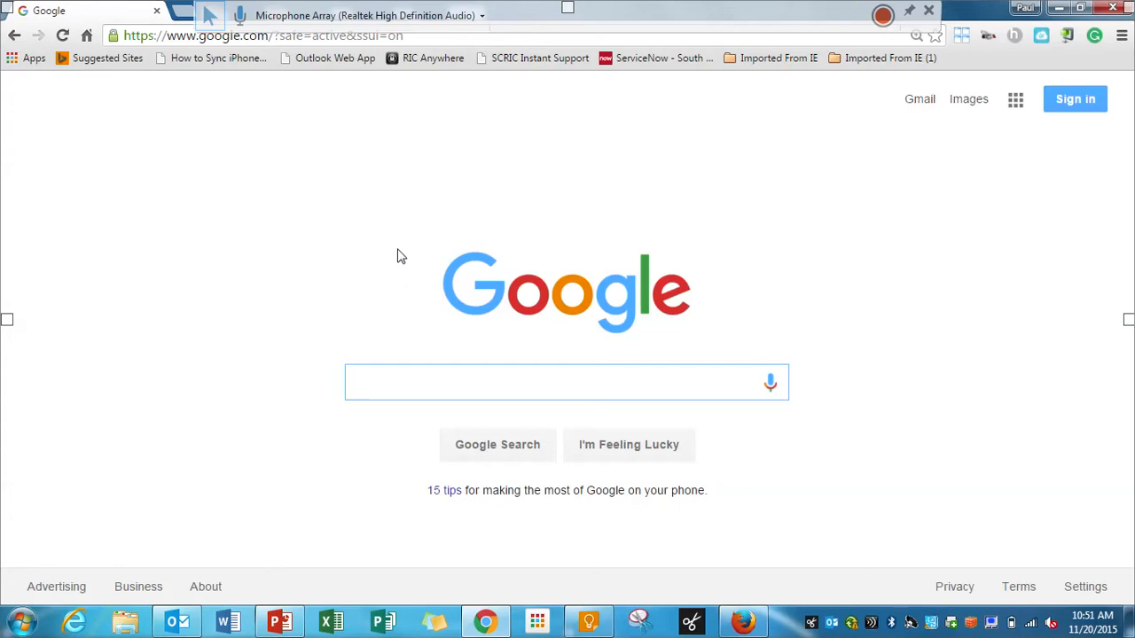
Step: Navigate from the Google home page to mylearningplan.com via the address bar
left_click(266, 36)
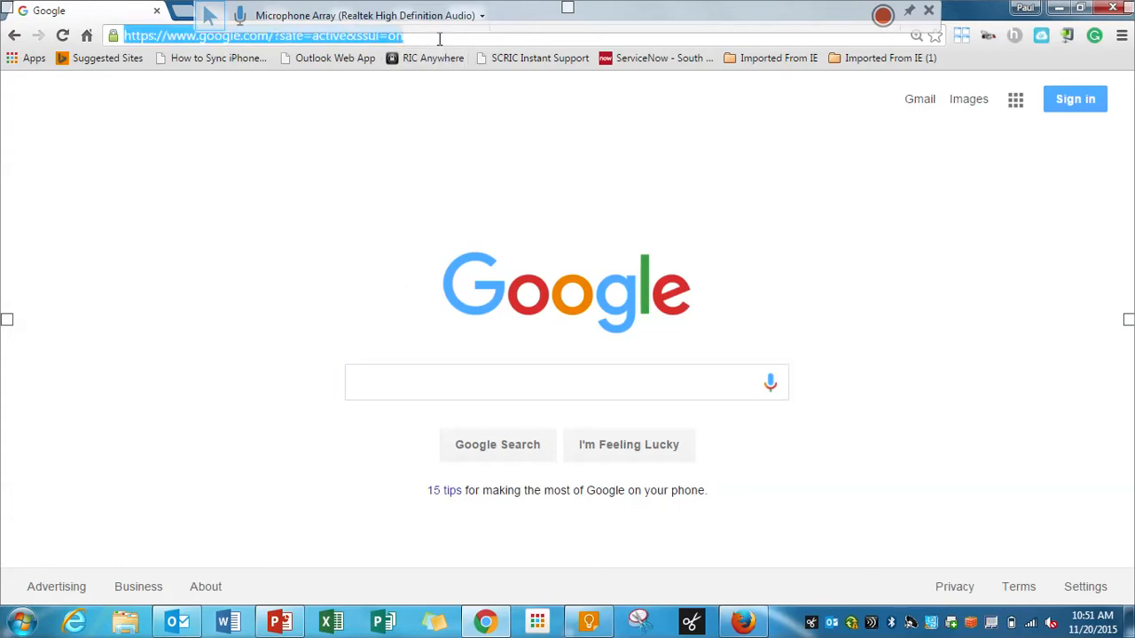
type("mylearningplan.com/index.html")
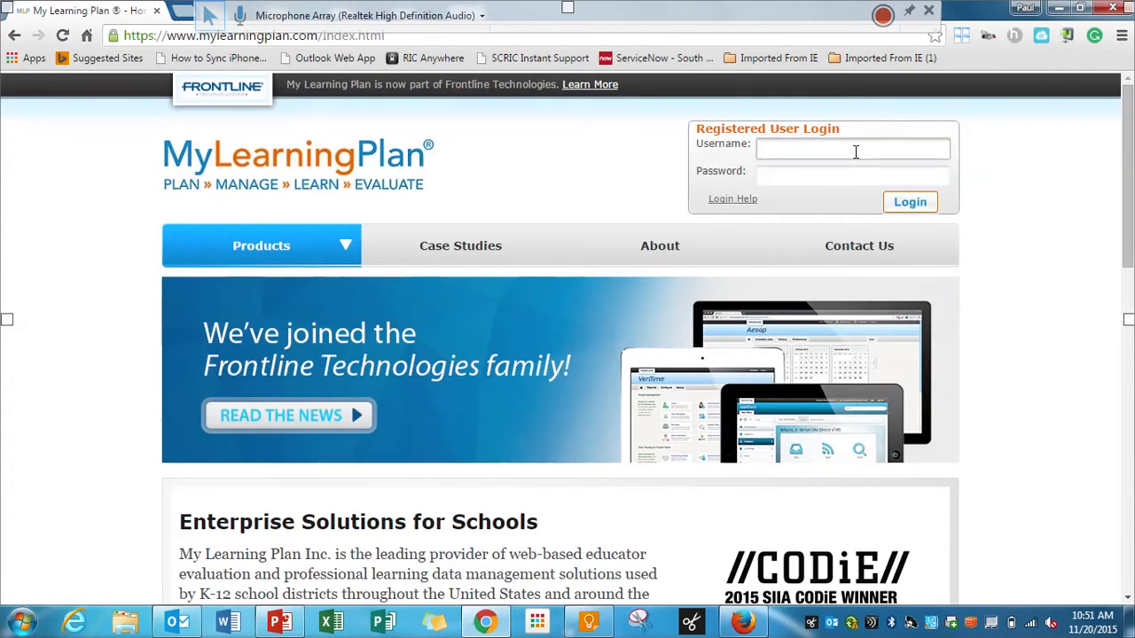
left_click(851, 149)
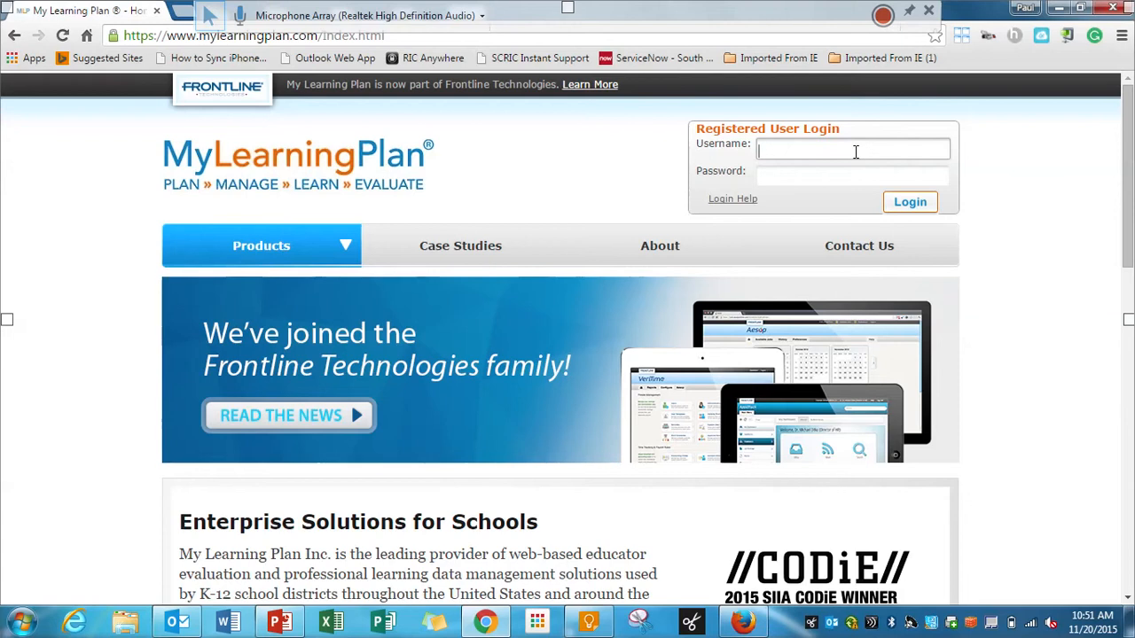
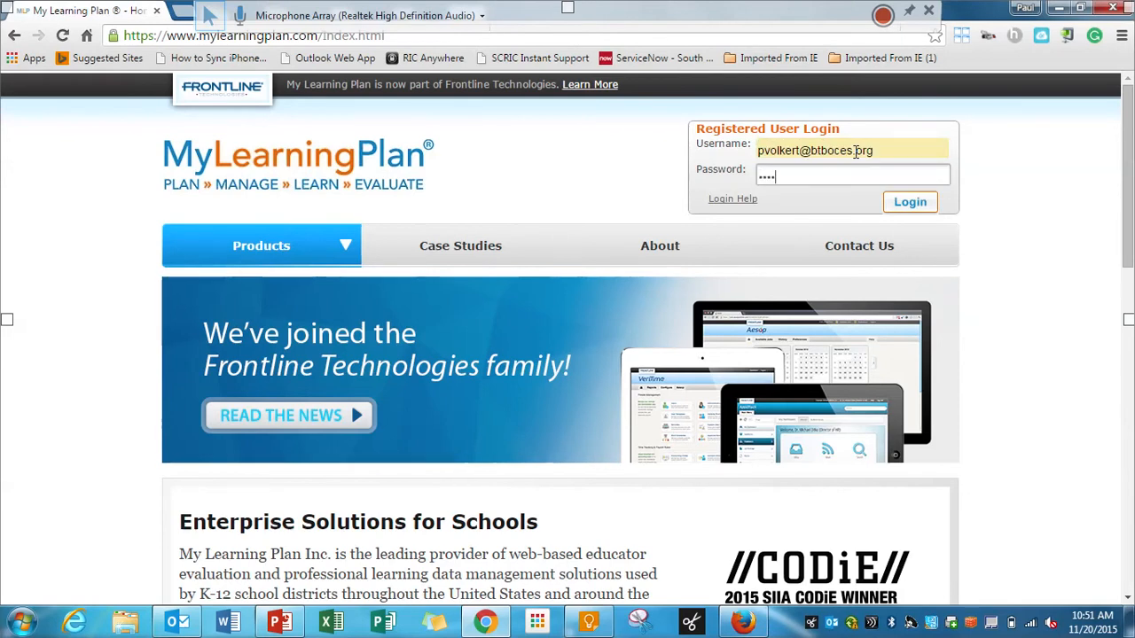
type("••••••")
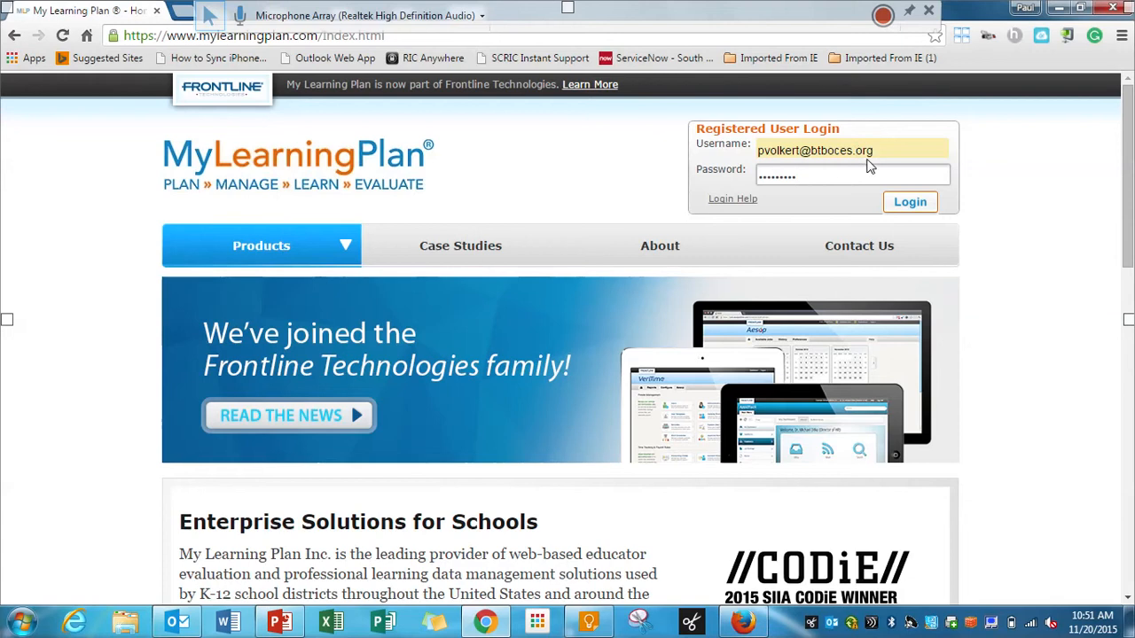
left_click(908, 202)
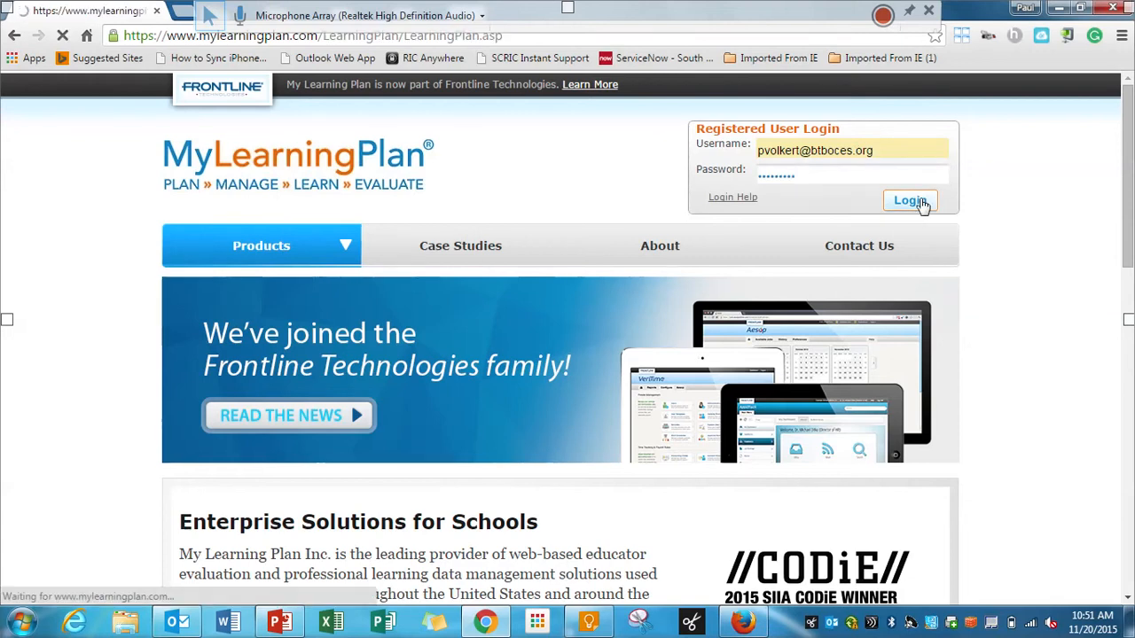
Step: Load the My Requests dashboard listing the approved, in-progress math workshop
left_click(908, 201)
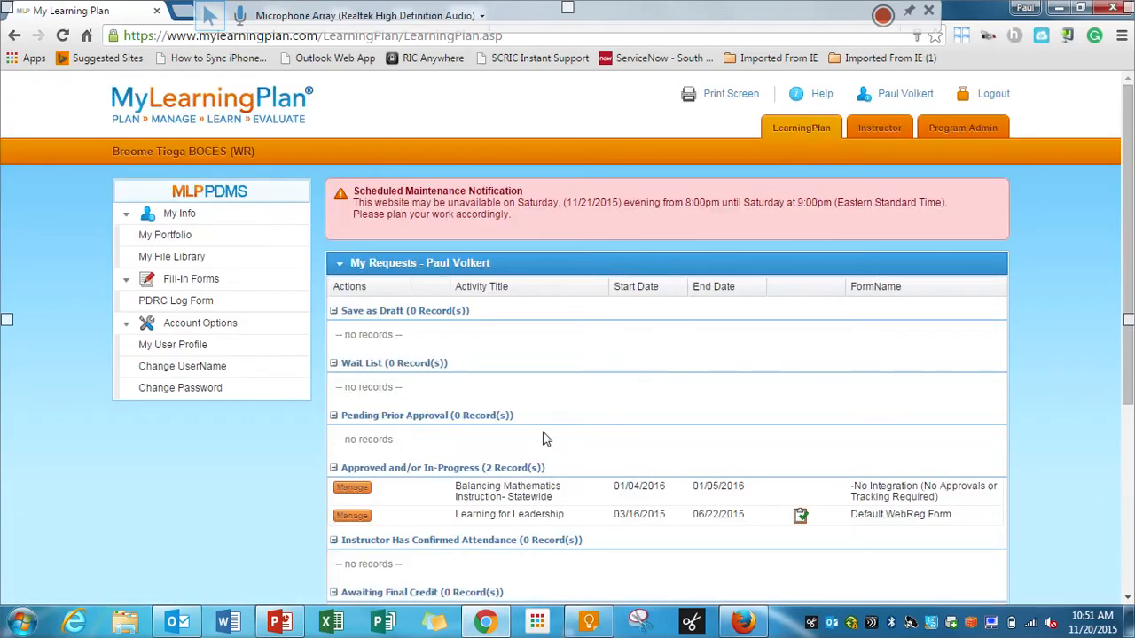
mouse_move(433, 346)
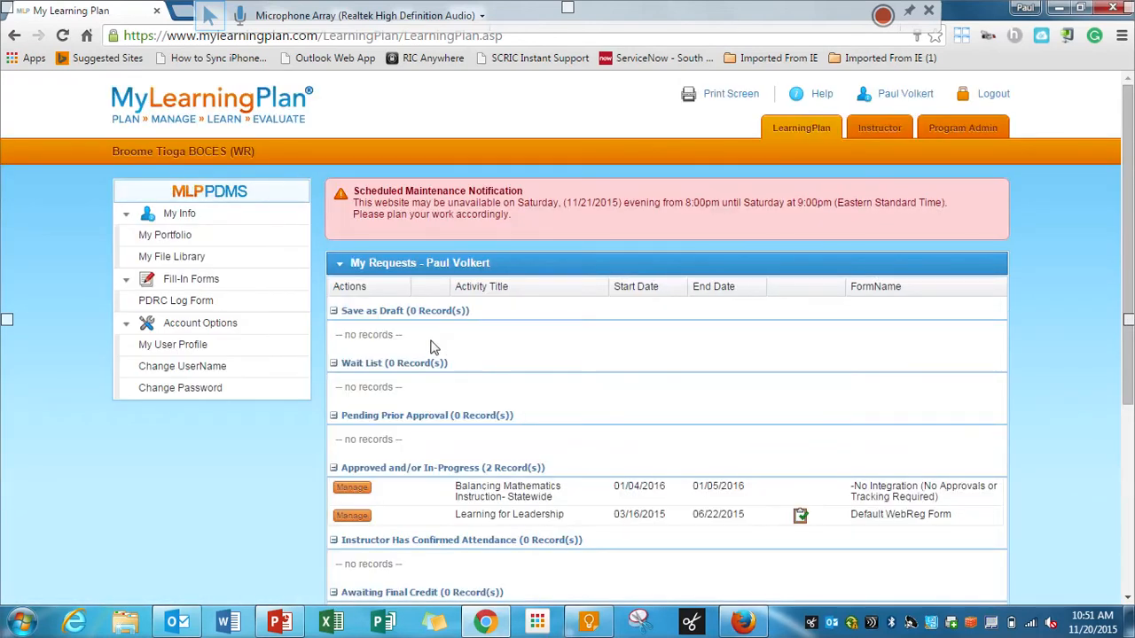
mouse_move(406, 364)
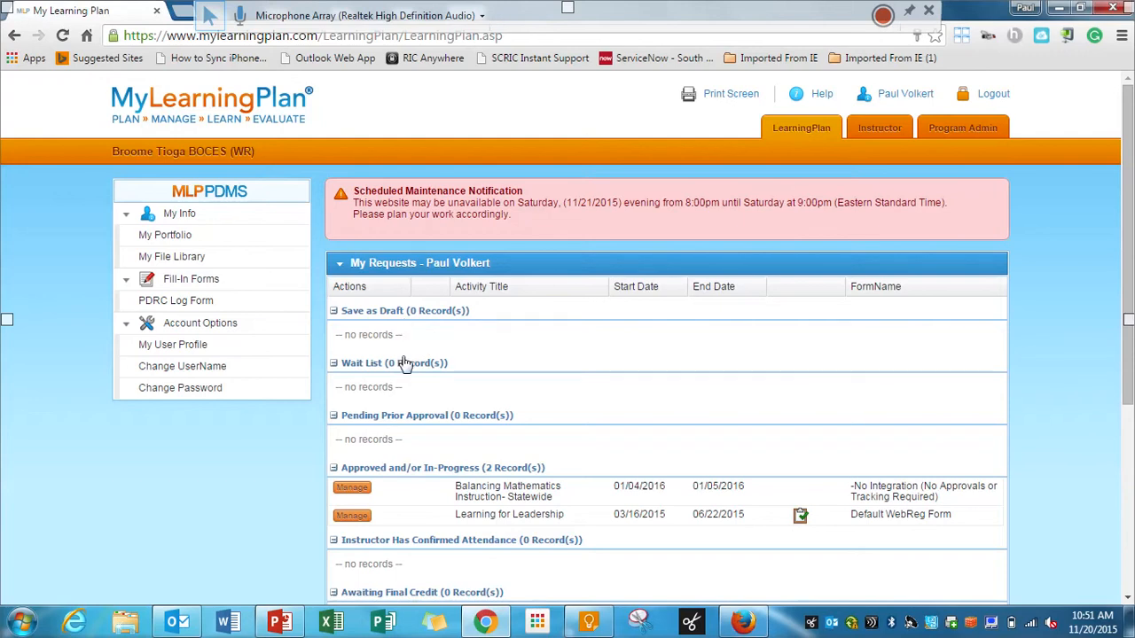
mouse_move(397, 365)
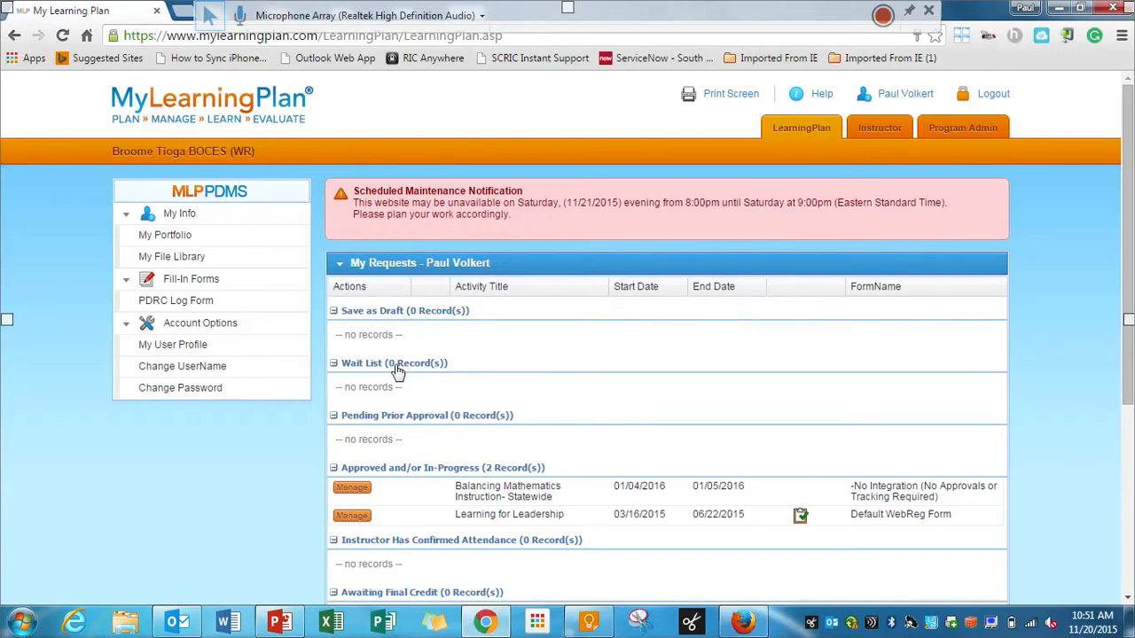
mouse_move(399, 375)
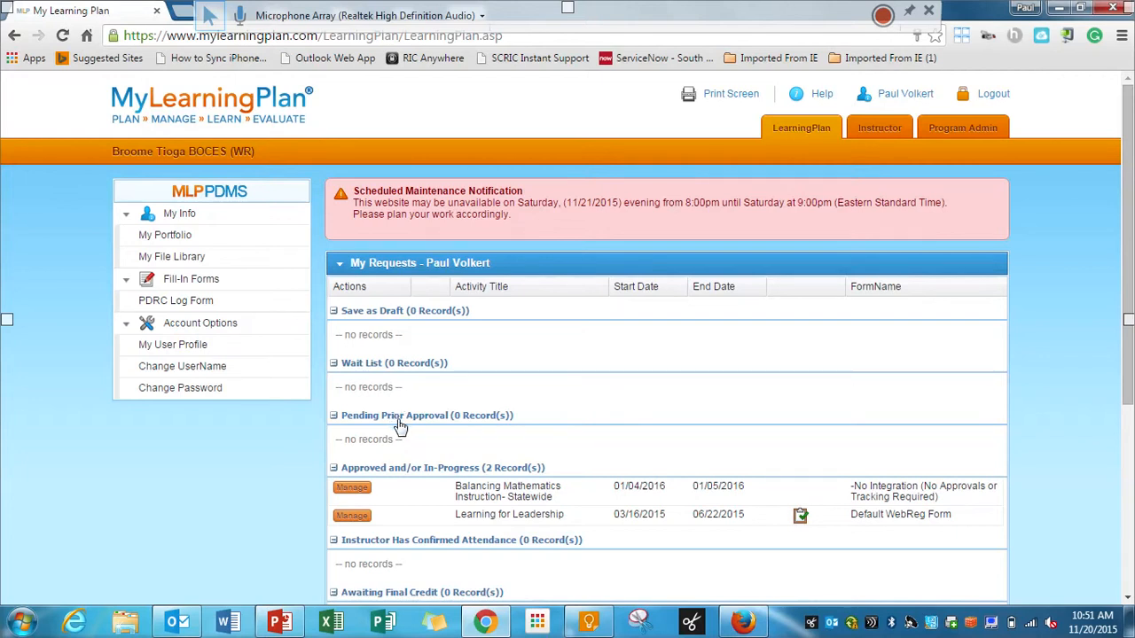
mouse_move(401, 426)
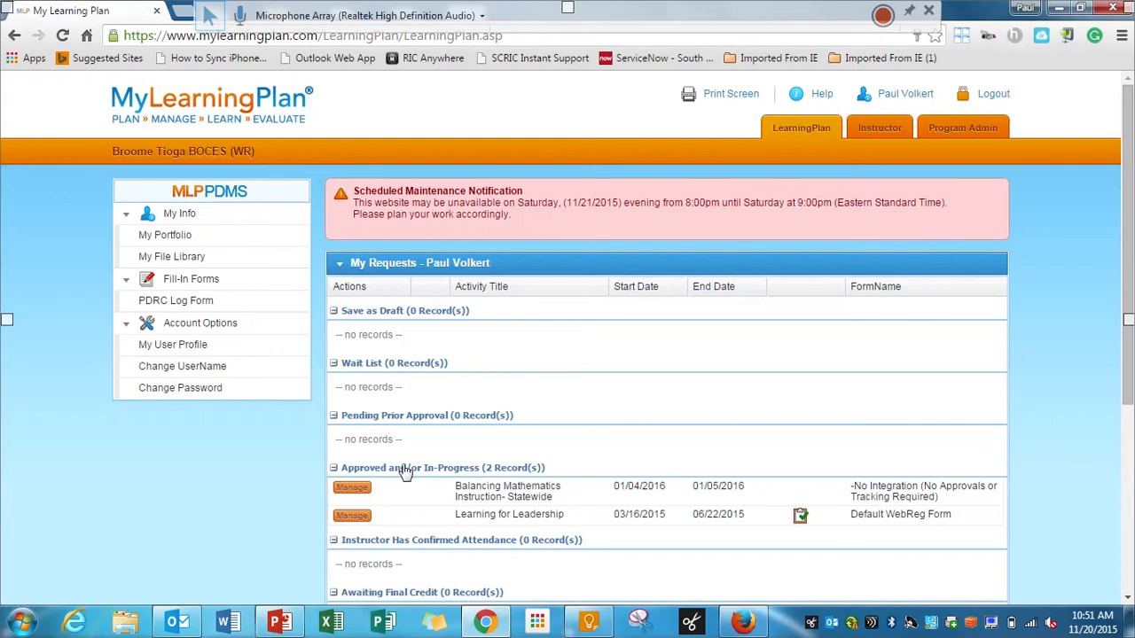
mouse_move(393, 494)
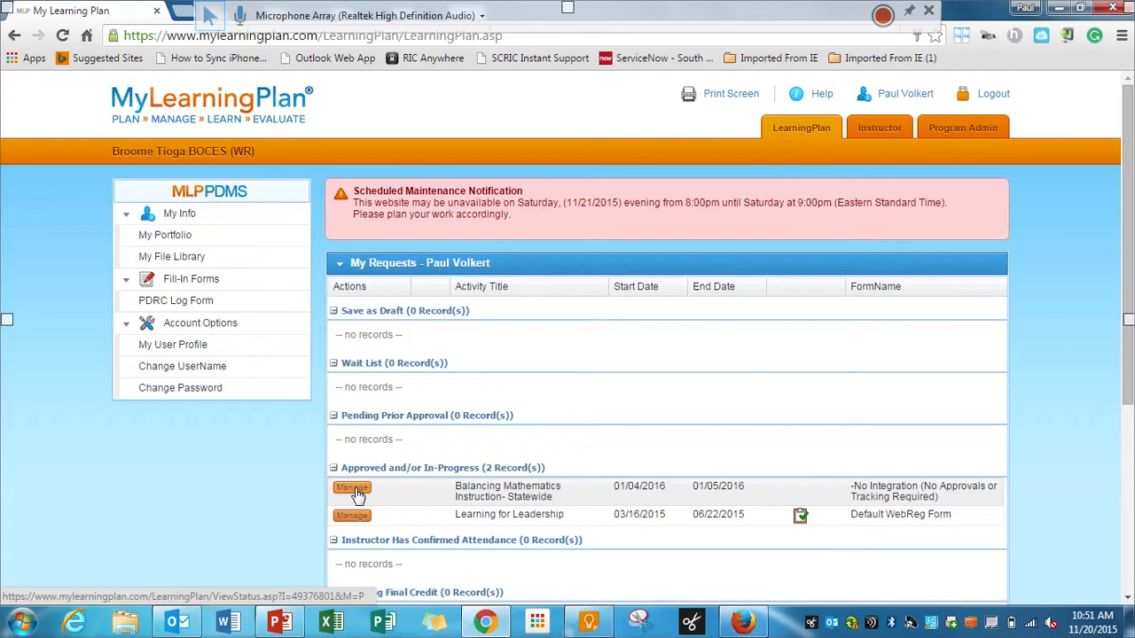
Step: Manage the Balancing Mathematics Instruction- Statewide workshop and reveal its Actions section
left_click(351, 486)
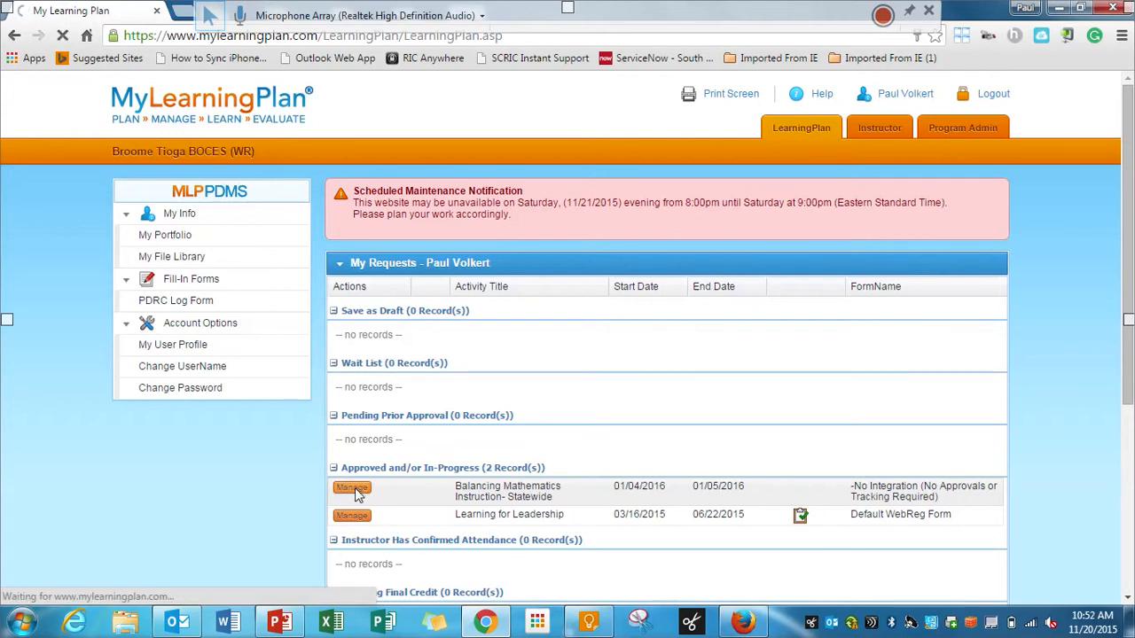
left_click(351, 486)
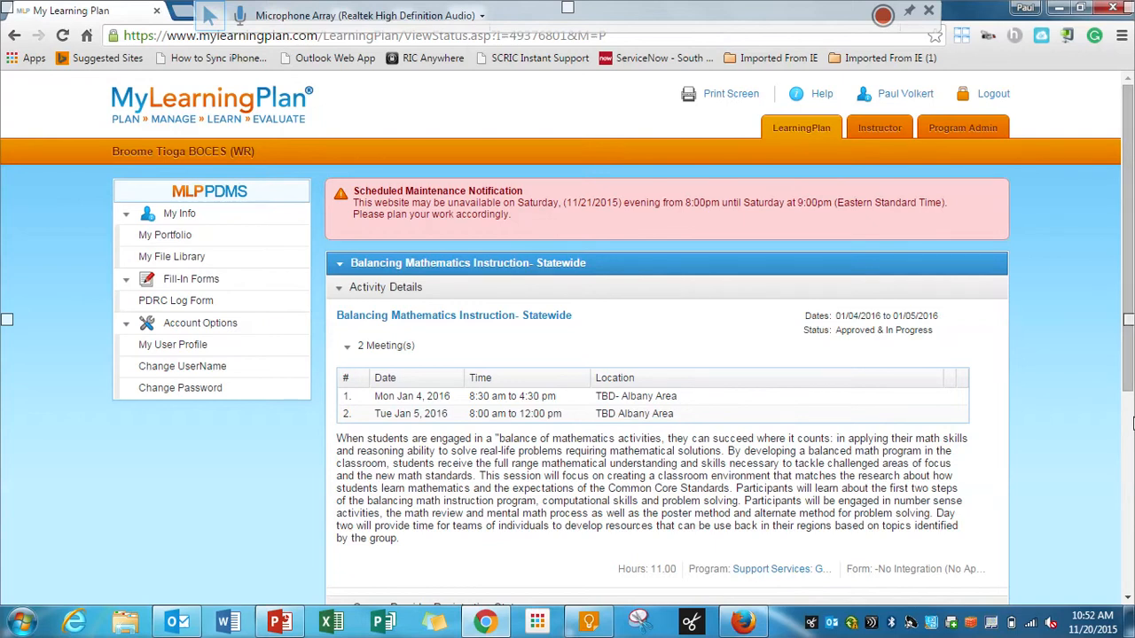
scroll("down", 3)
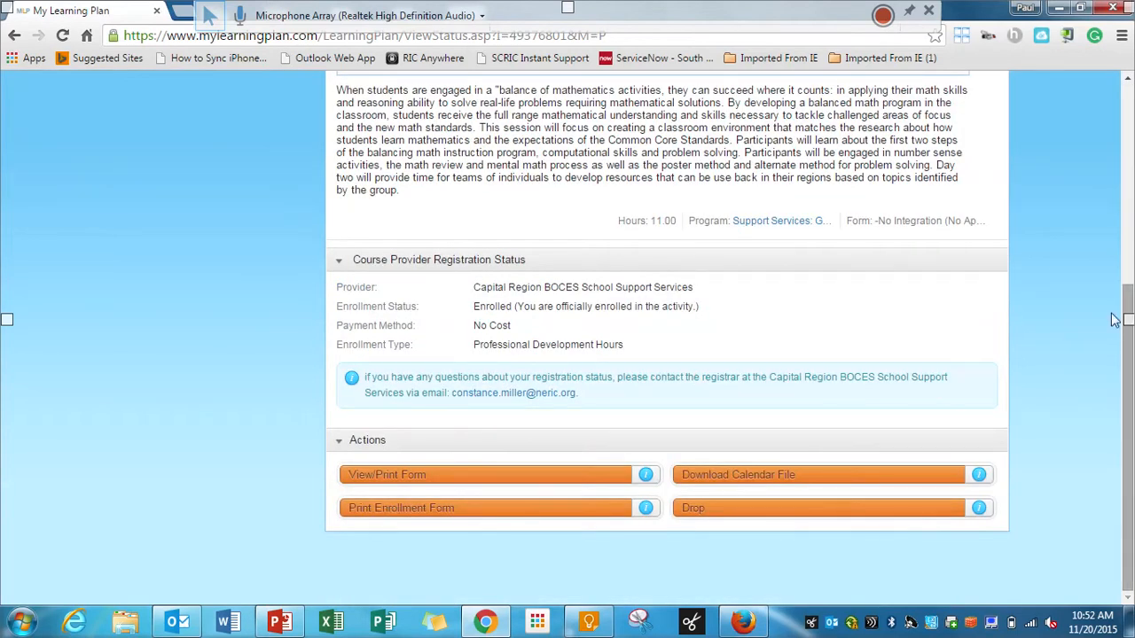
mouse_move(440, 482)
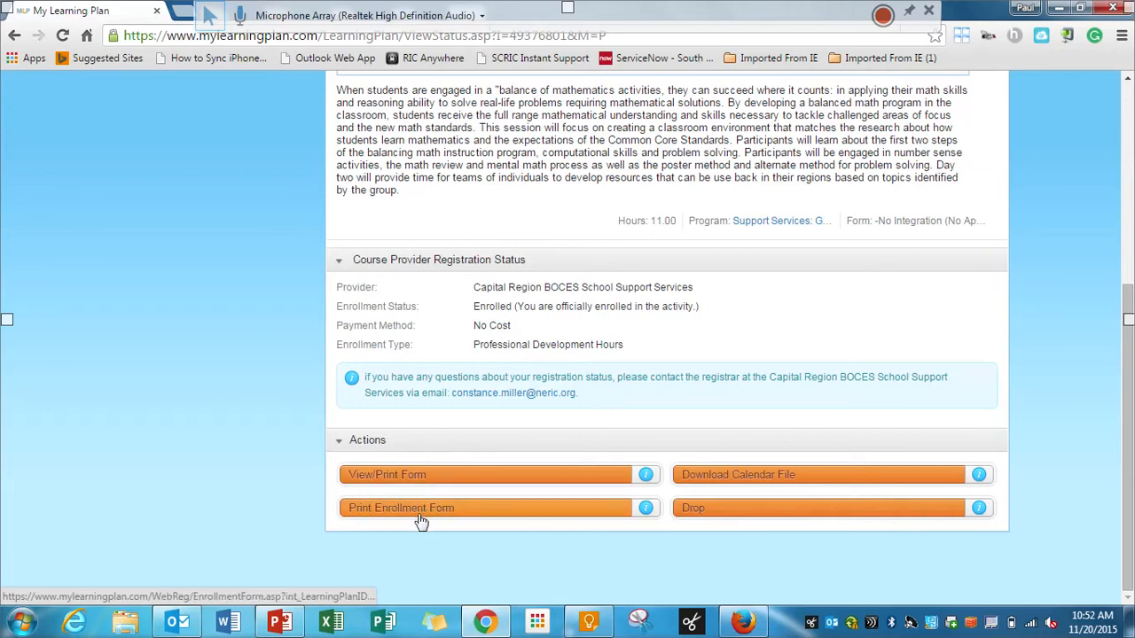
left_click(401, 507)
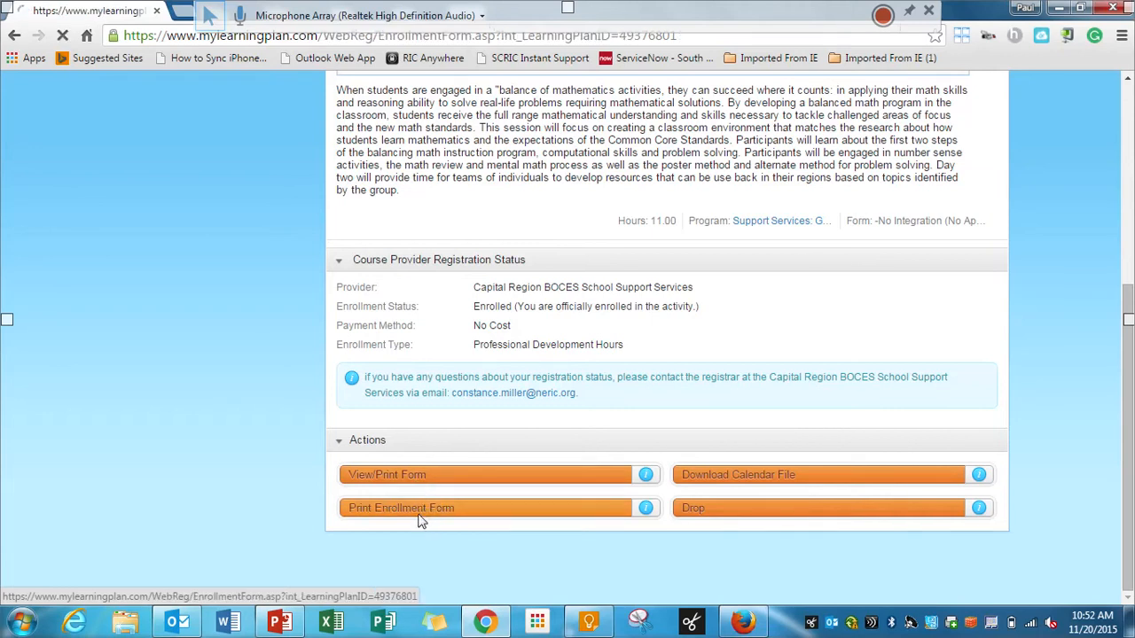
left_click(401, 507)
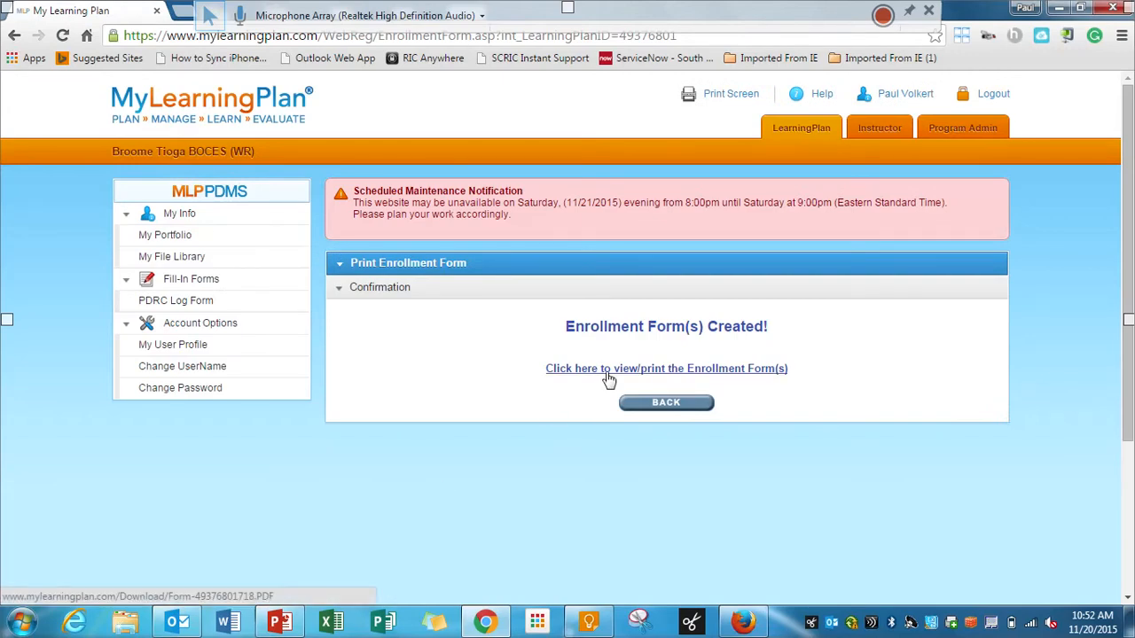
mouse_move(624, 344)
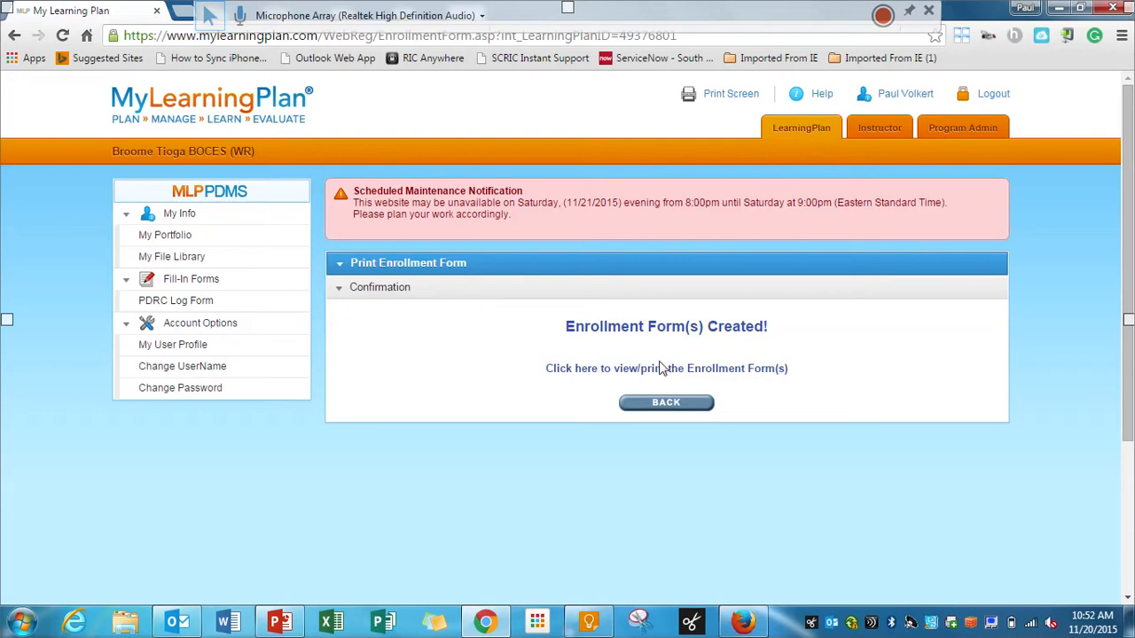
left_click(667, 367)
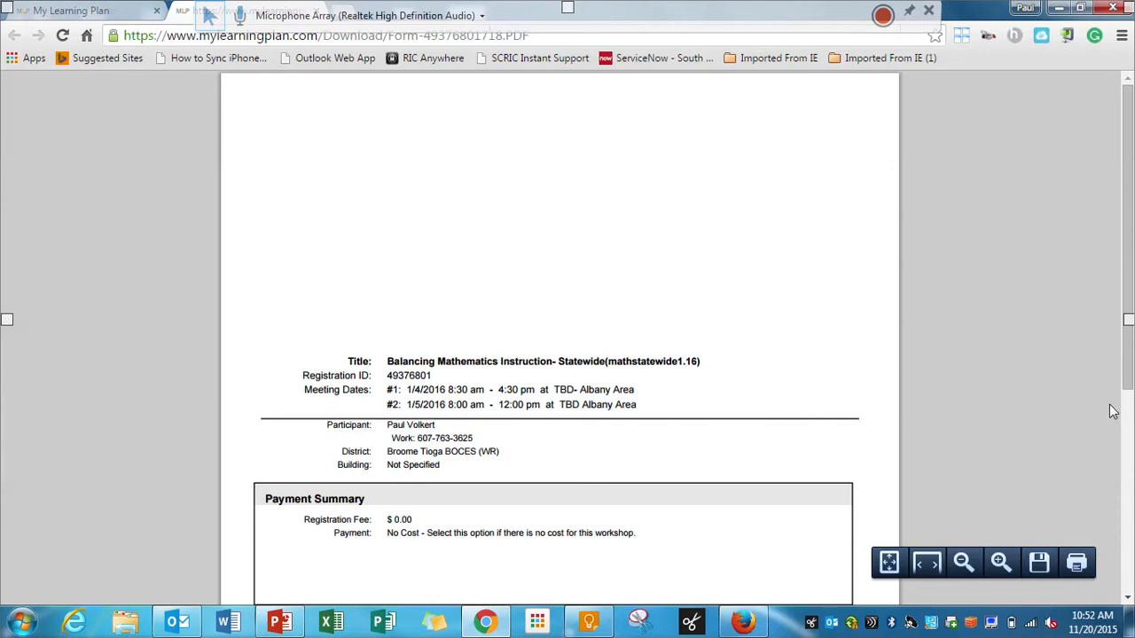
scroll("down", 3)
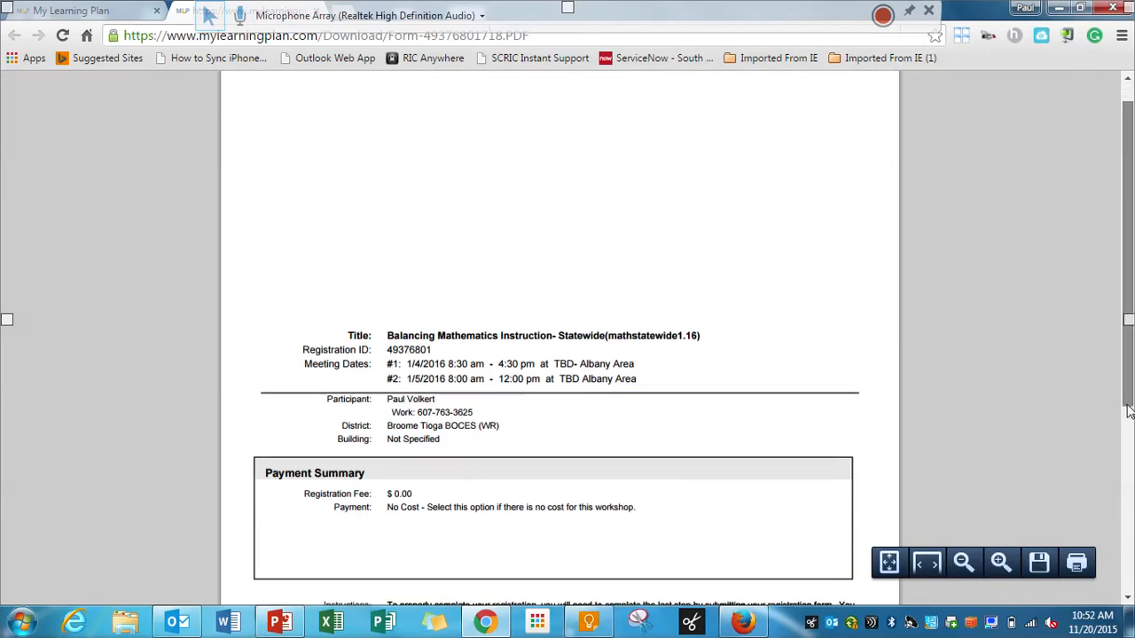
scroll("down", 3)
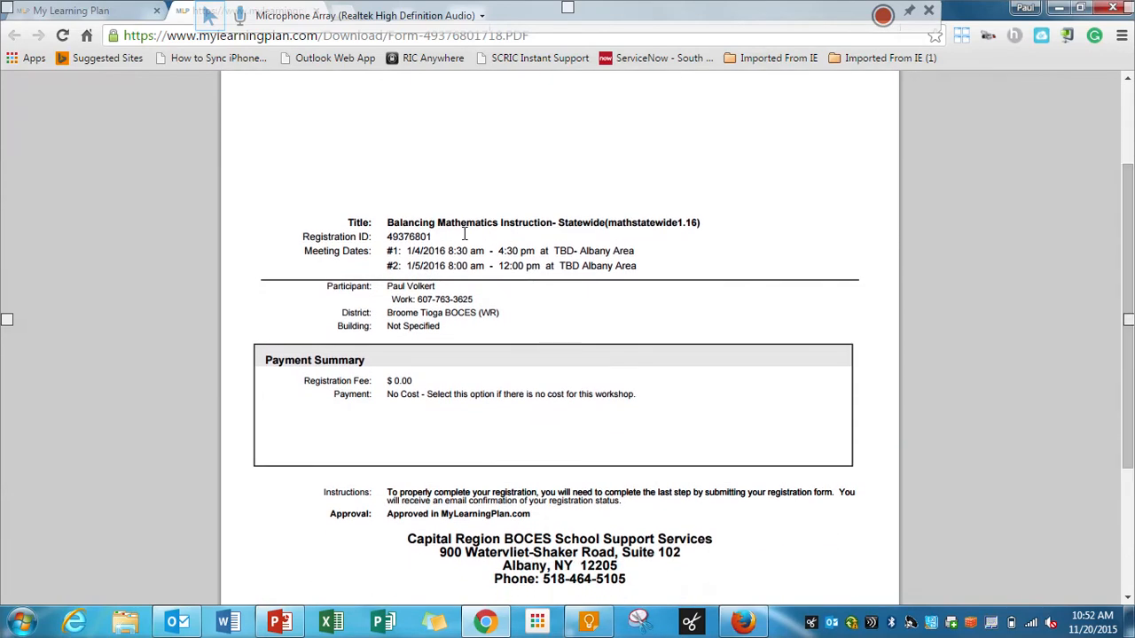
double_click(408, 238)
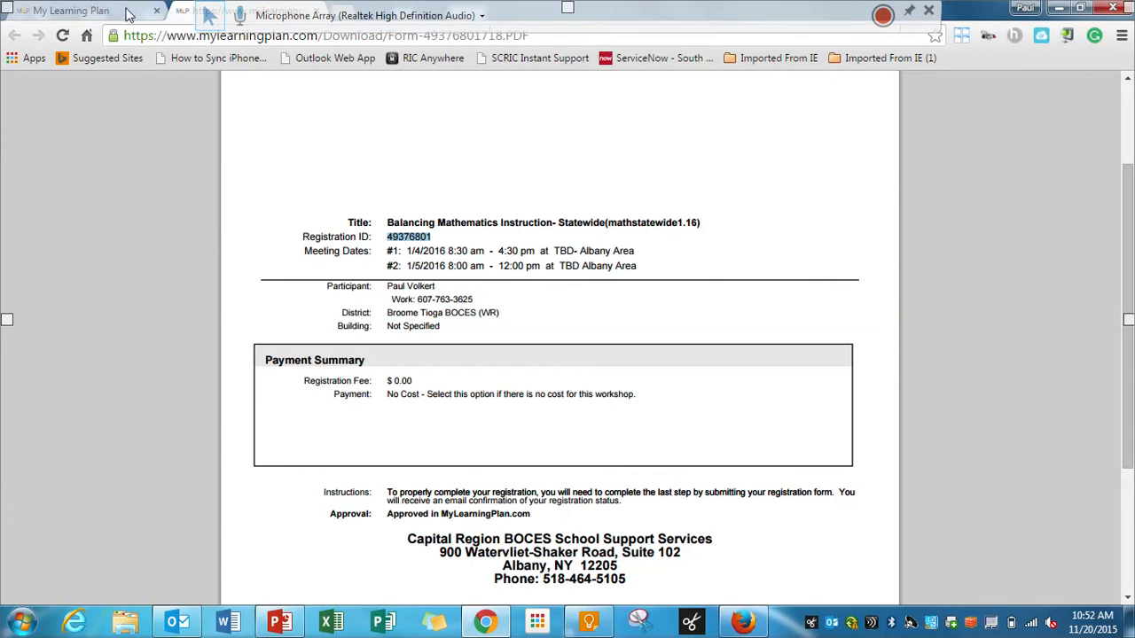
left_click(71, 11)
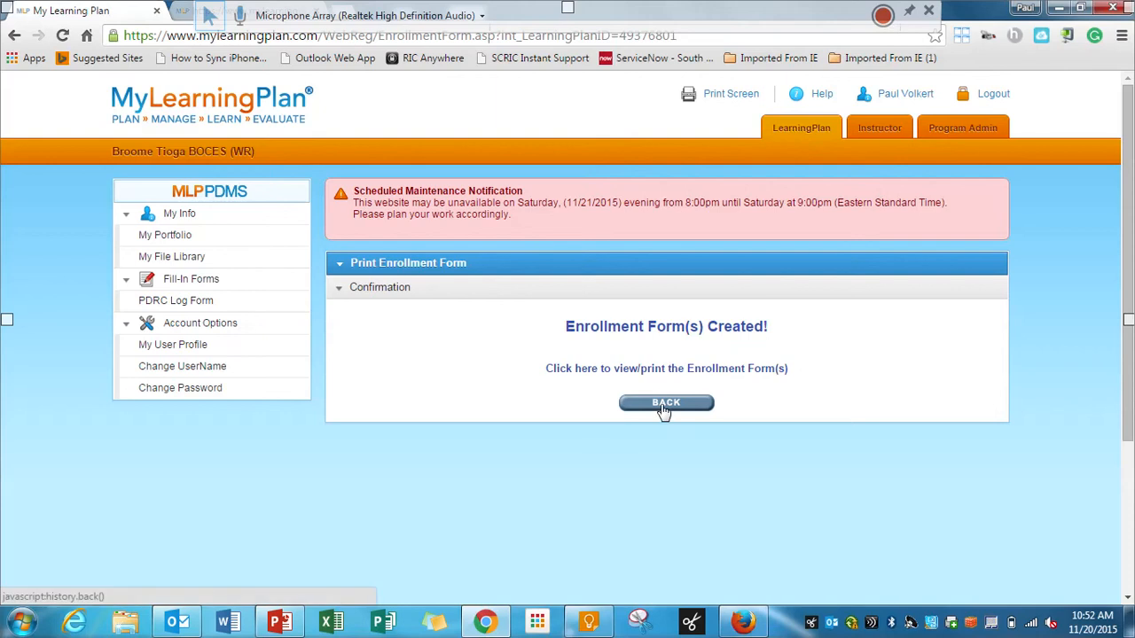
Step: Return to the workshop's activity details and launch View/Print Form from Actions
left_click(666, 403)
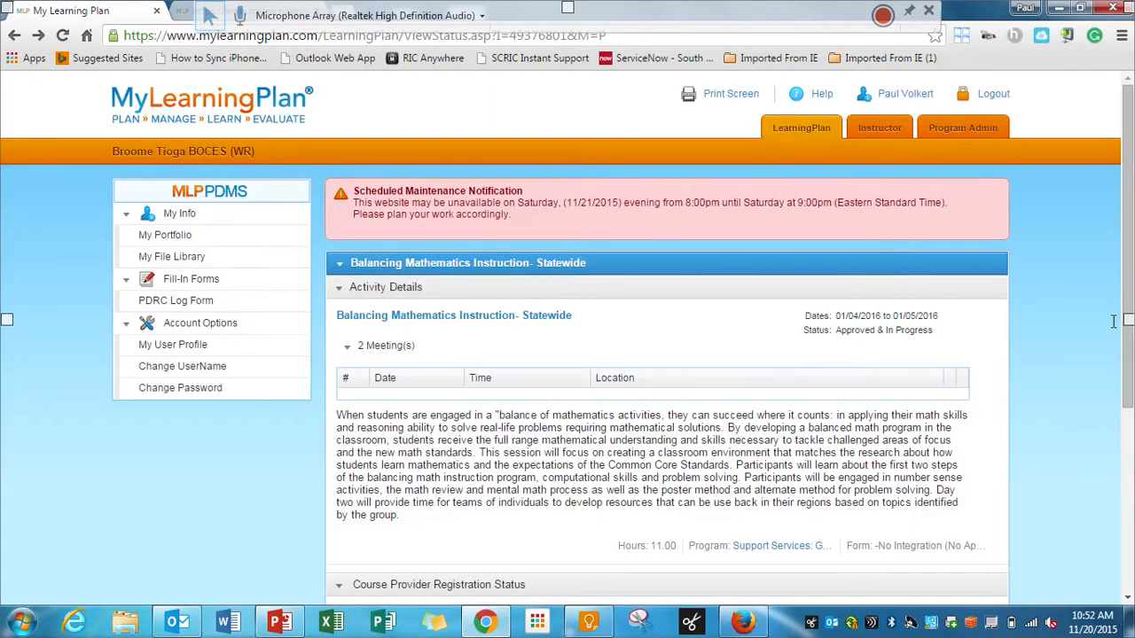
scroll("down", 3)
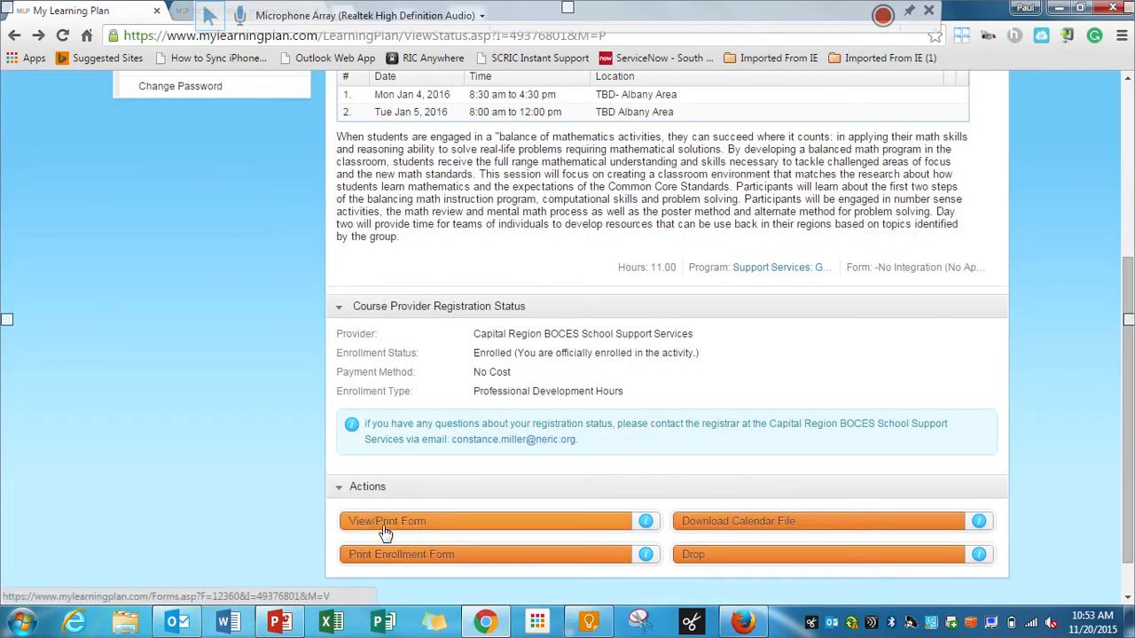
left_click(387, 521)
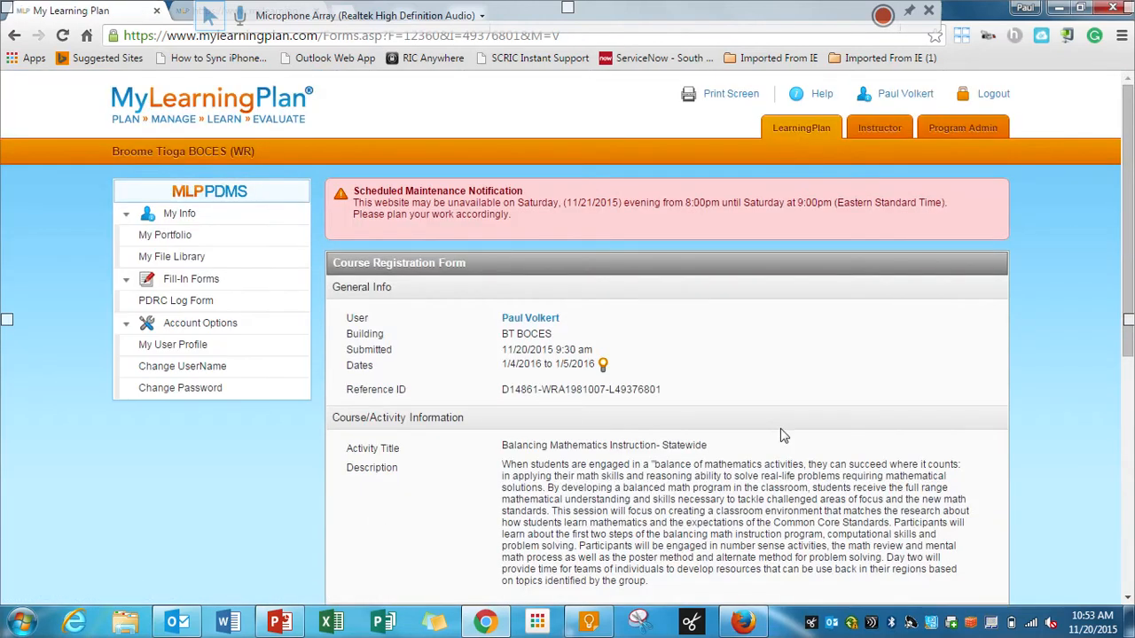
Step: Review the Course Registration Form from general info down to the expenses section
scroll("down", 3)
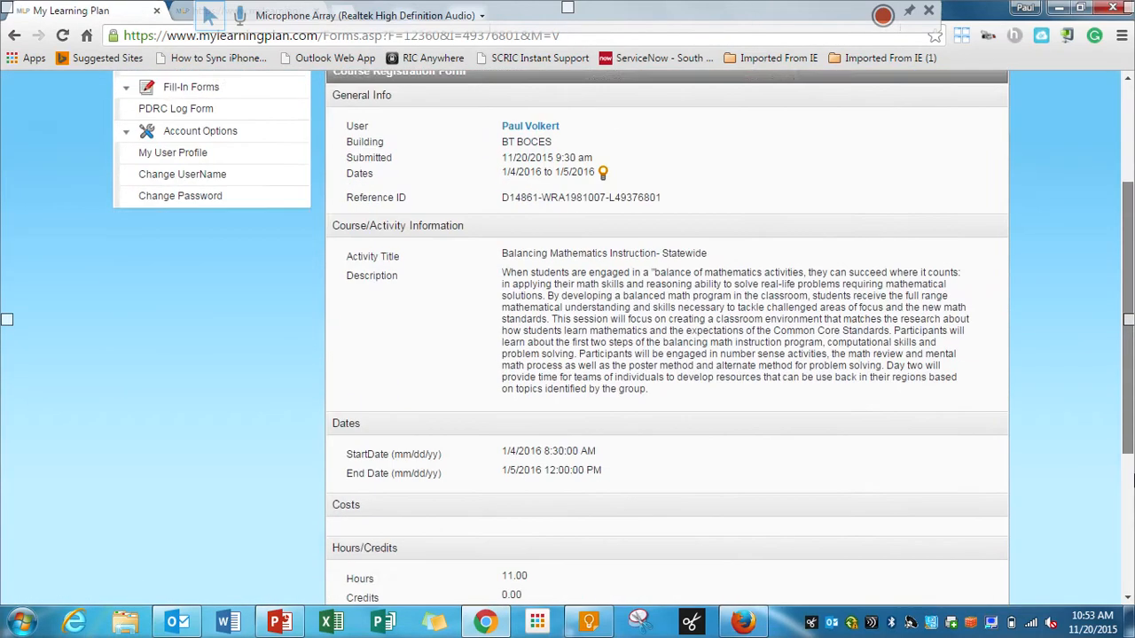
scroll("down", 3)
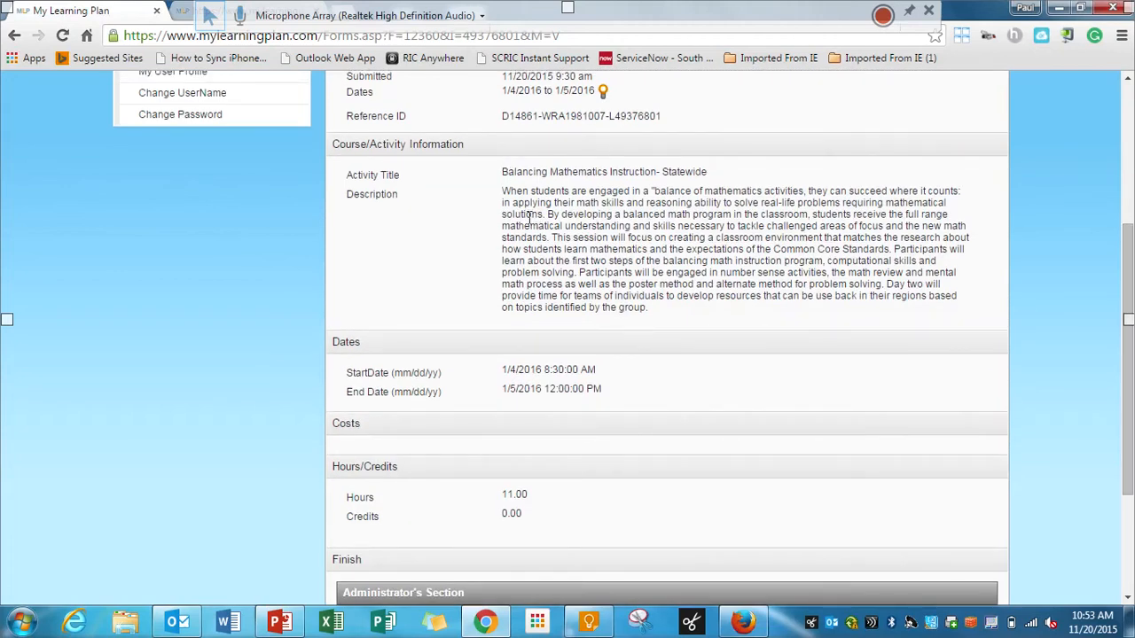
mouse_move(507, 372)
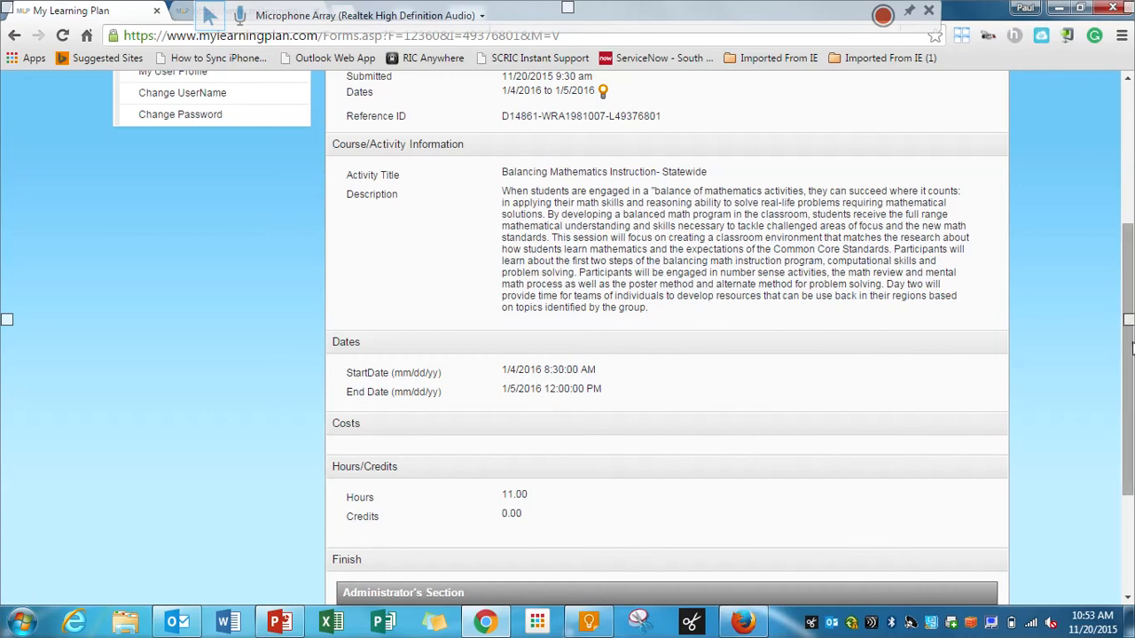
scroll("down", 3)
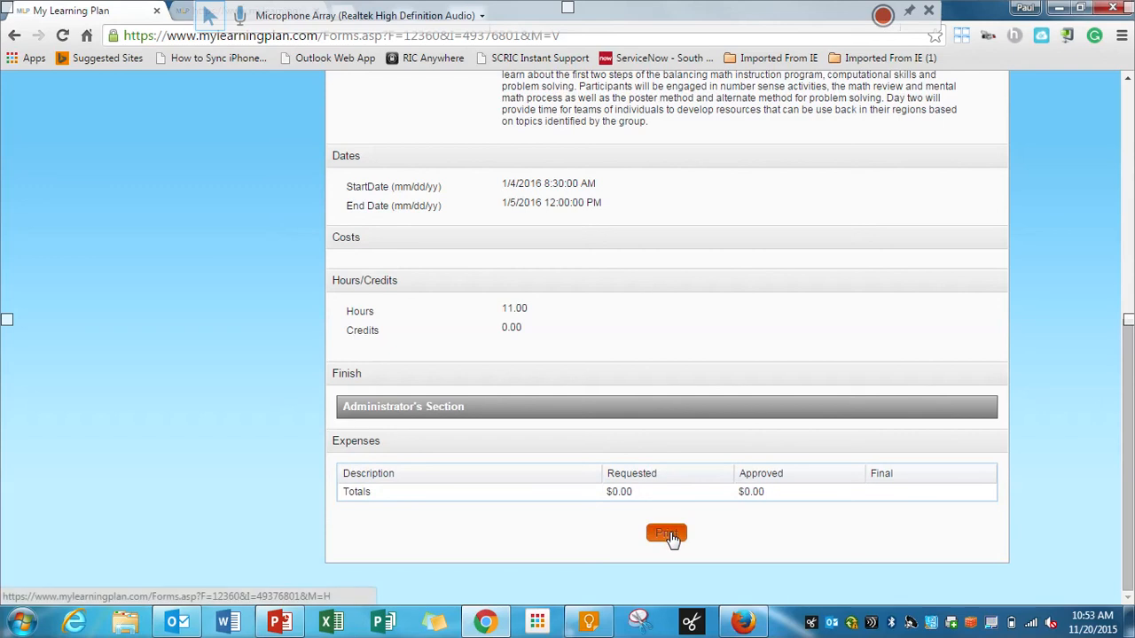
Step: Send the printable registration form to Chrome's print dialog, then return to the form
left_click(667, 532)
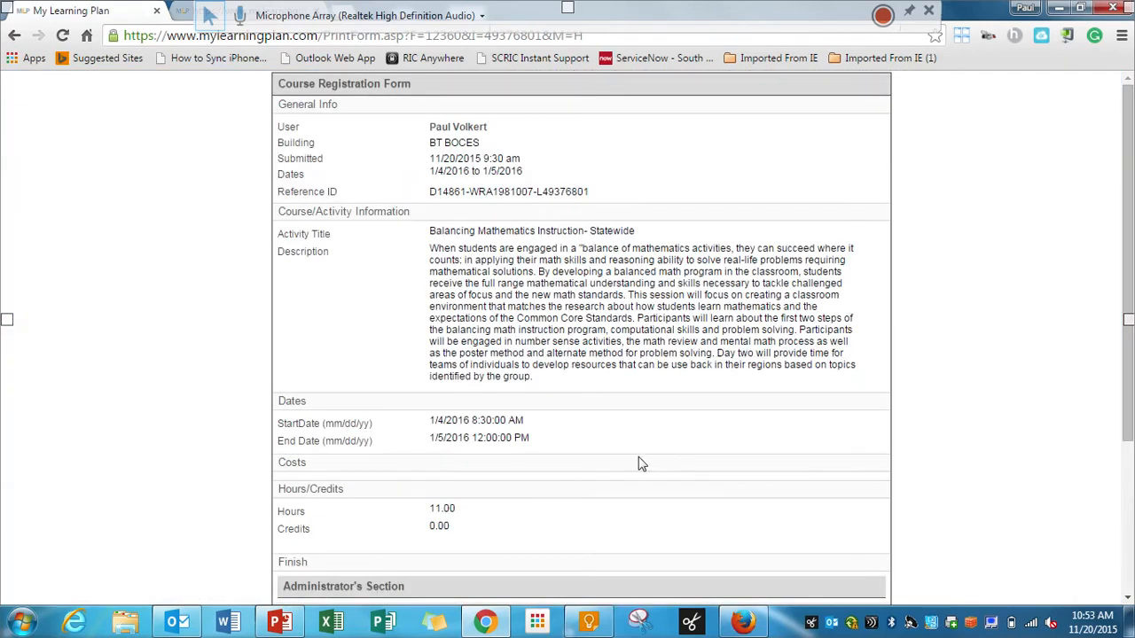
key("ctrl+p")
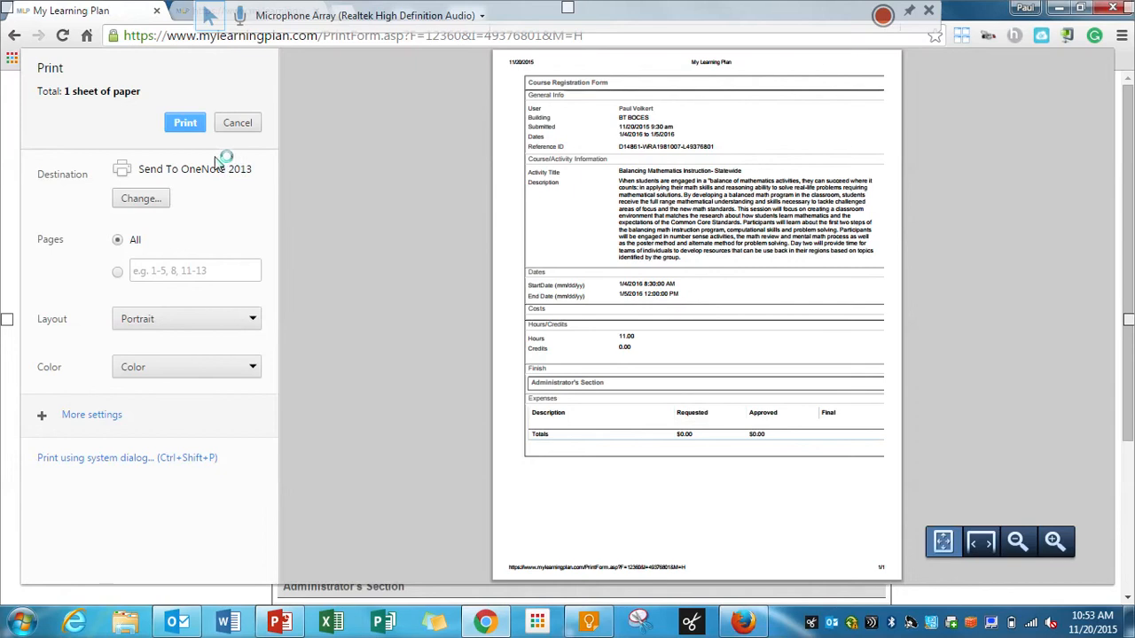
mouse_move(206, 181)
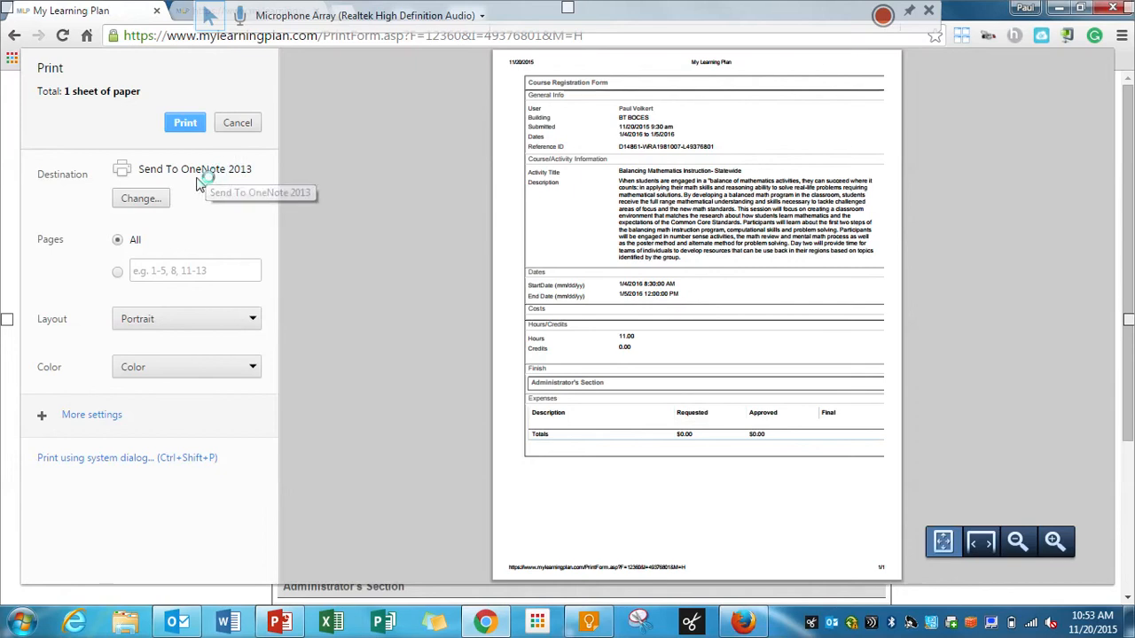
left_click(237, 122)
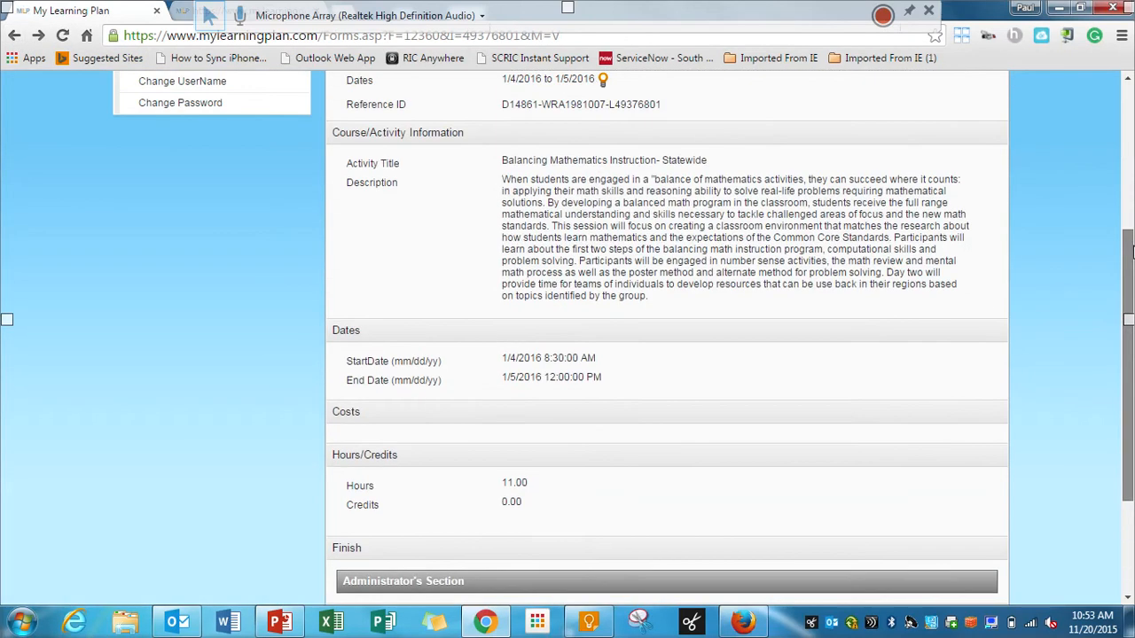
scroll("up", 3)
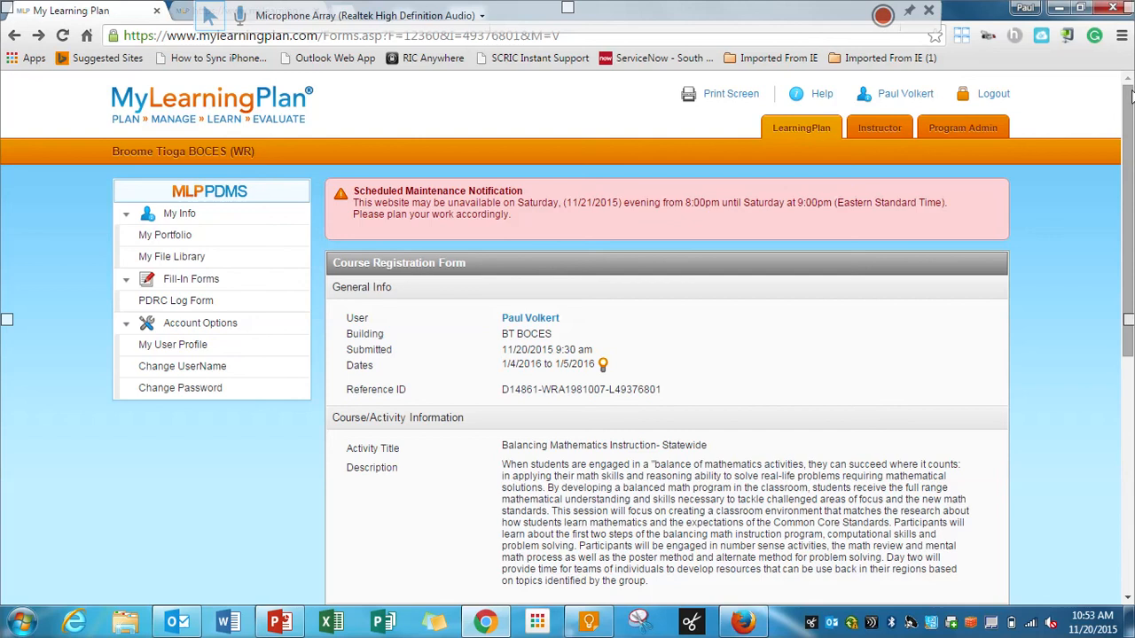